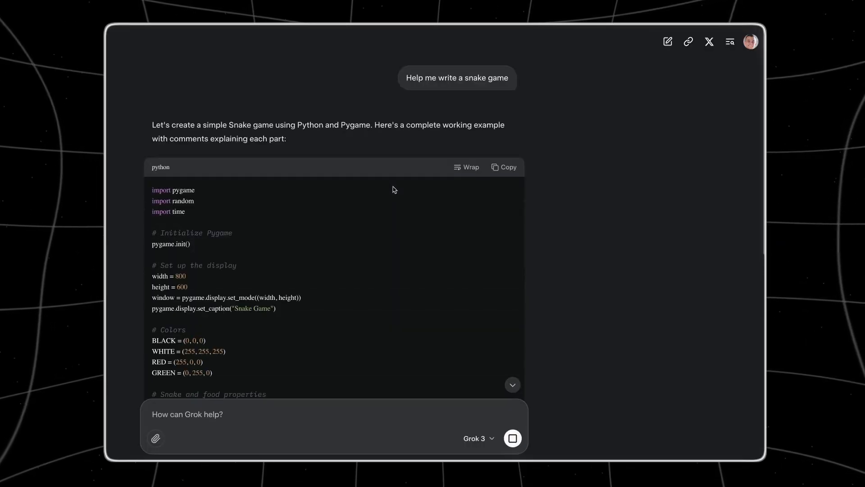
pyautogui.scroll(-3)
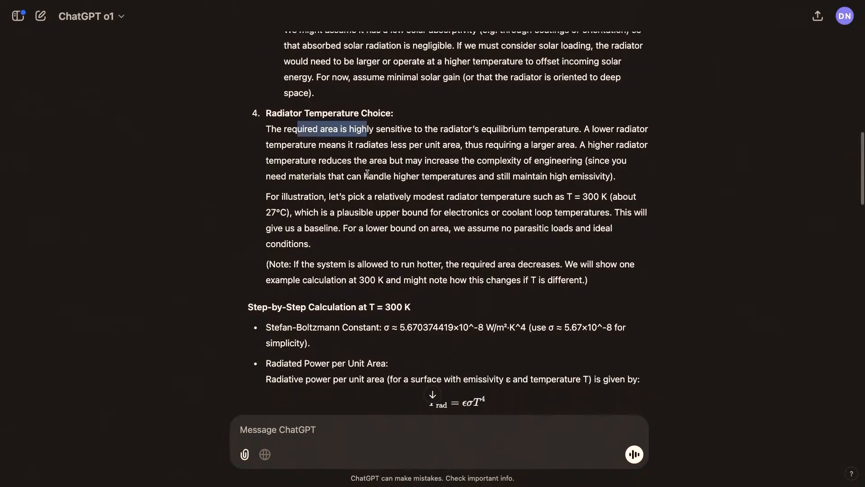
pyautogui.scroll(-3)
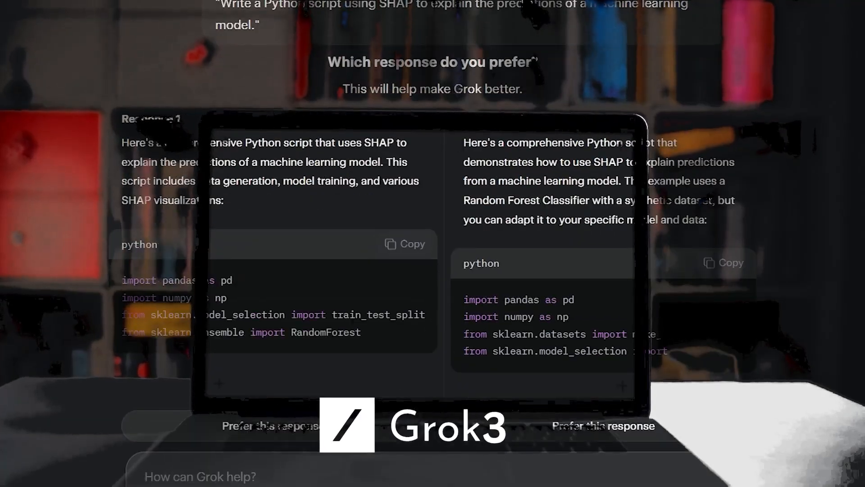
pyautogui.scroll(-3)
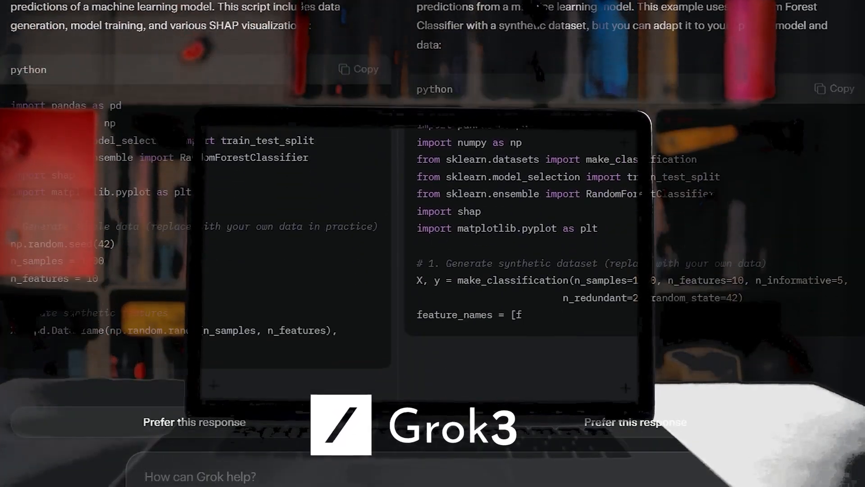